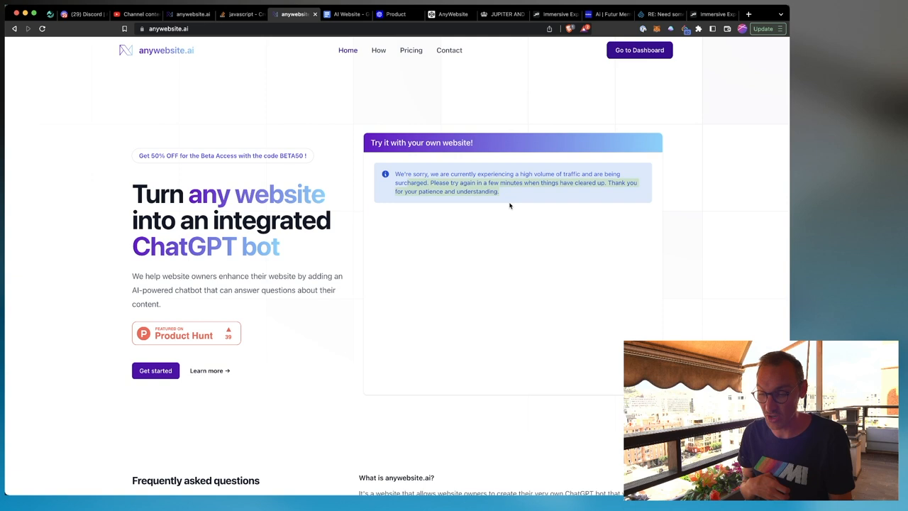
mouse_move(505, 263)
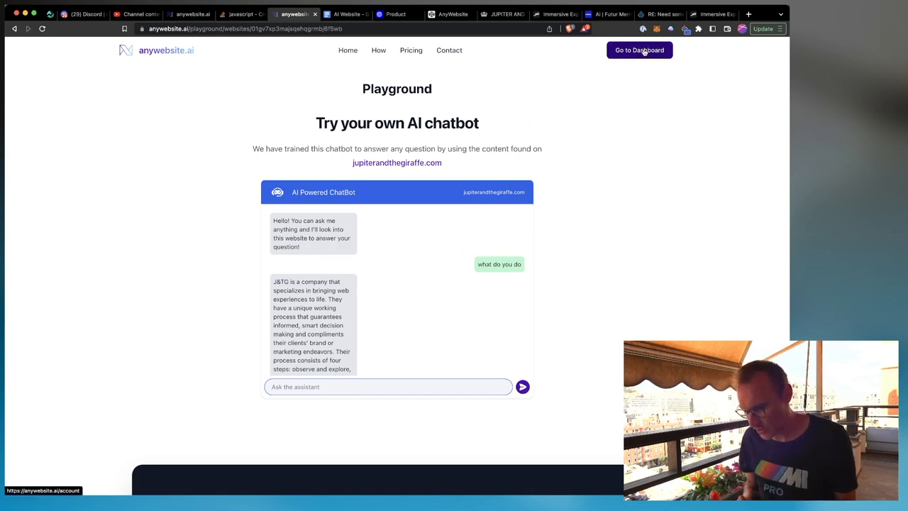
- Go to the account dashboard and scroll through the Latest Requests Log of chatbot questions
left_click(639, 50)
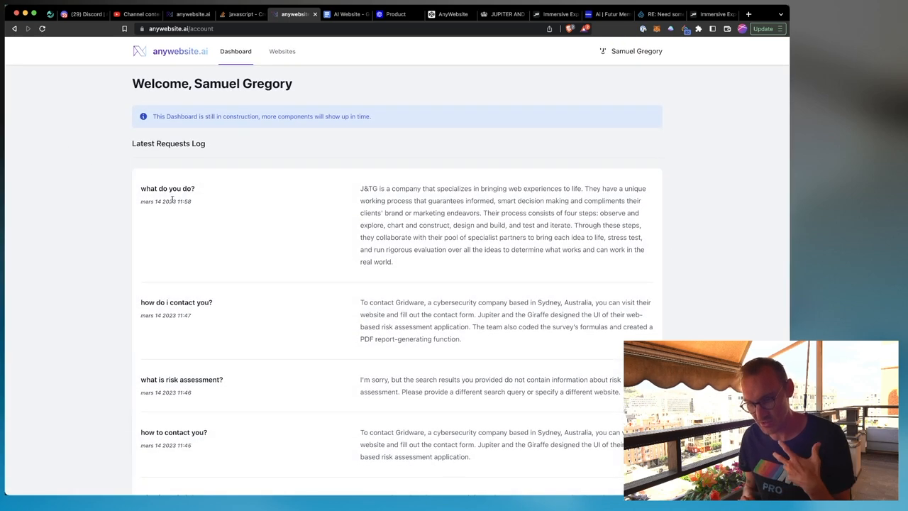
mouse_move(202, 202)
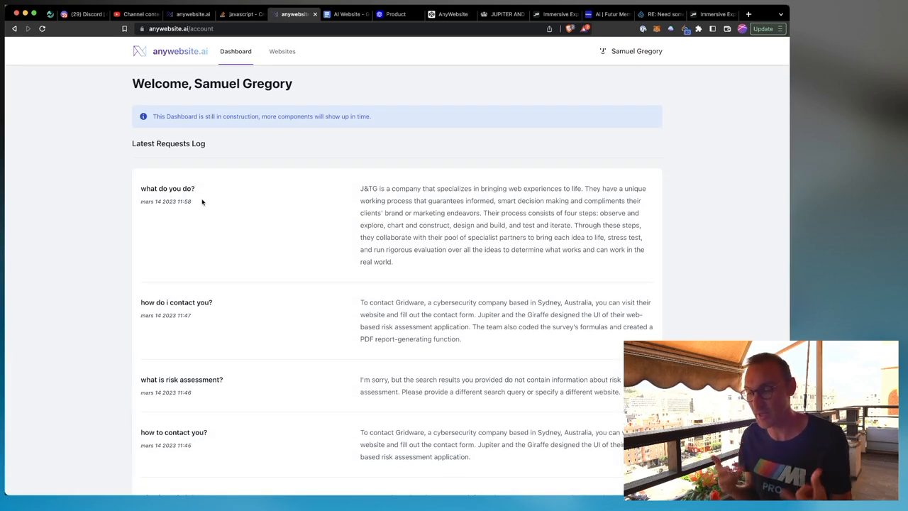
scroll("down", 3)
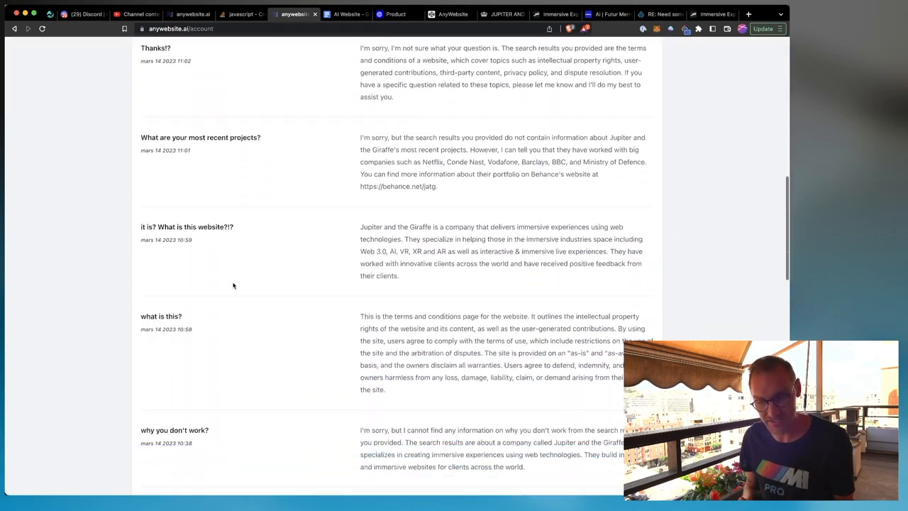
scroll("down", 3)
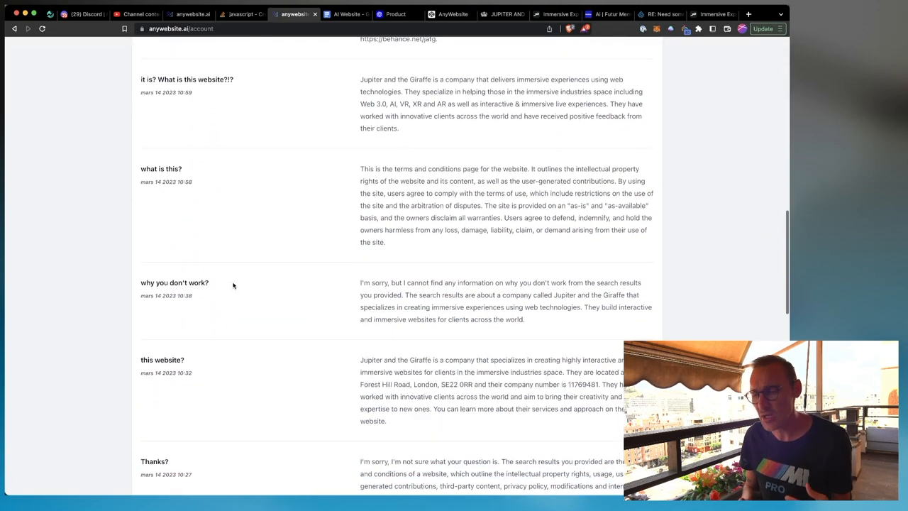
scroll("down", 3)
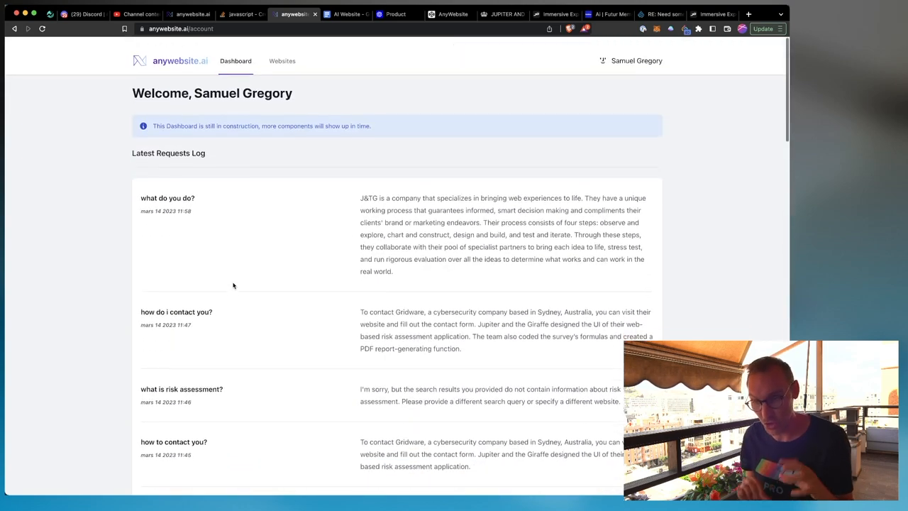
- View the trained text chunks for jupiterandthegiraffe.com and browse to their second page
left_click(282, 60)
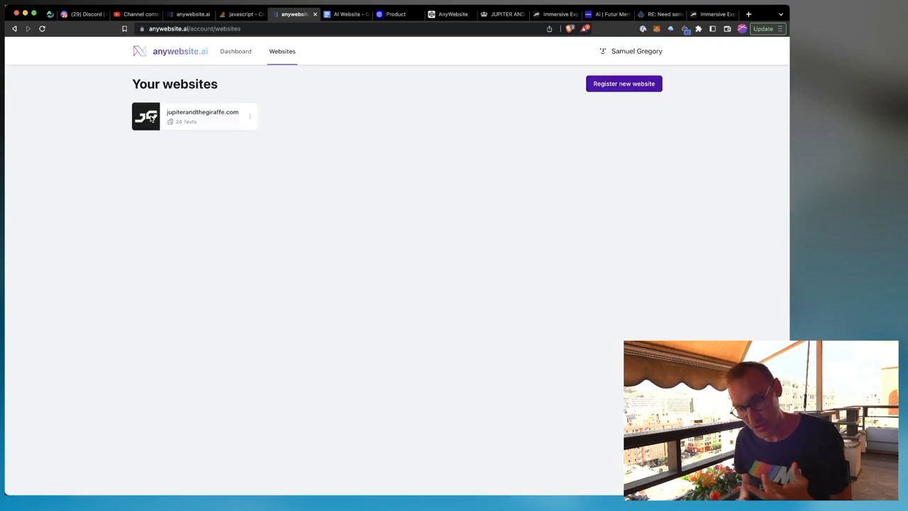
left_click(250, 115)
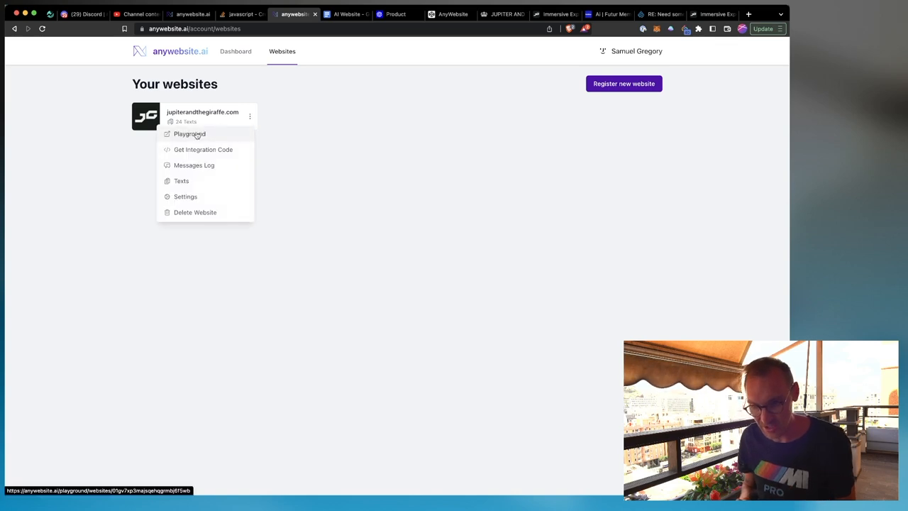
mouse_move(195, 181)
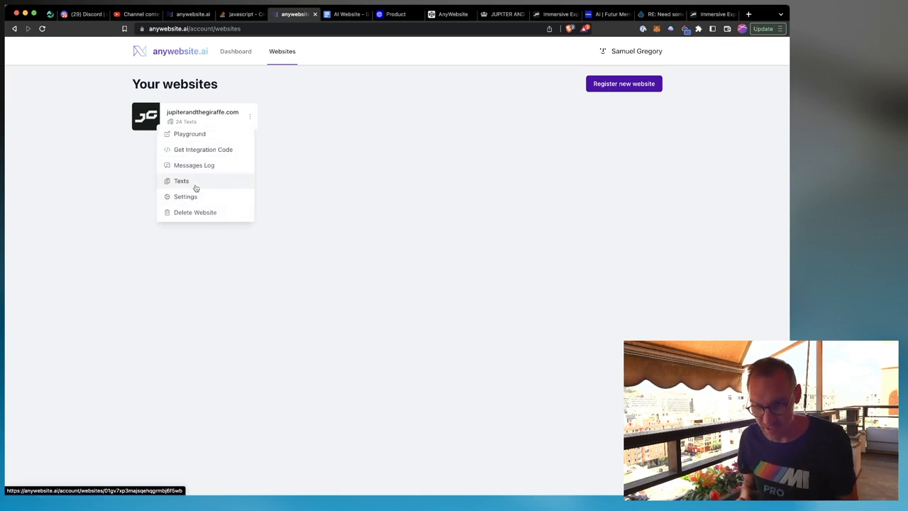
left_click(181, 181)
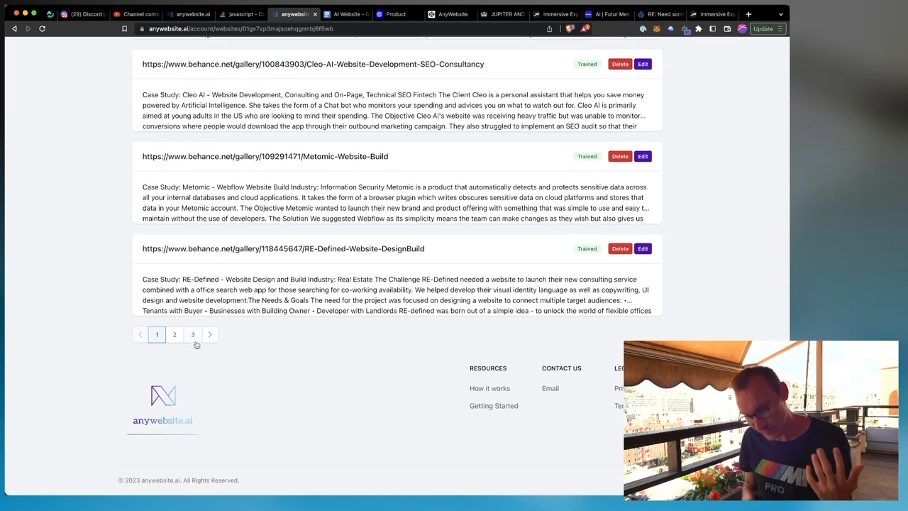
left_click(174, 334)
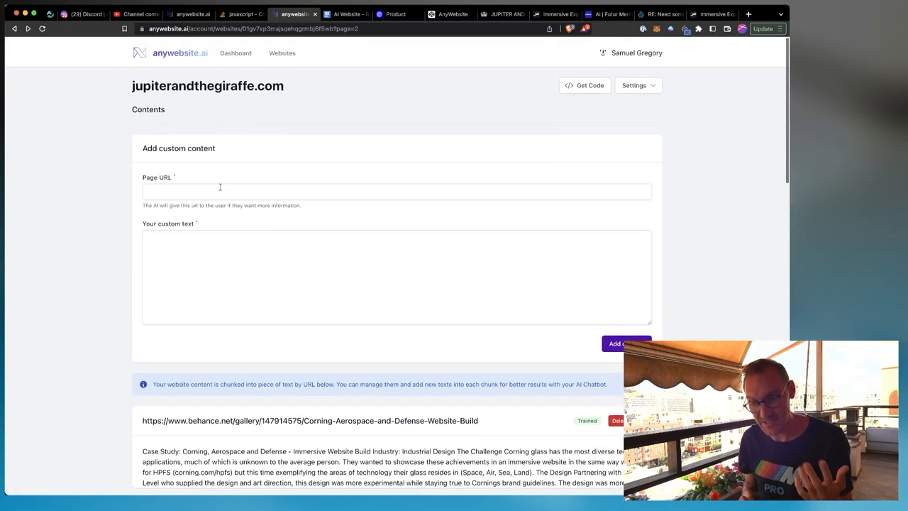
scroll("down", 3)
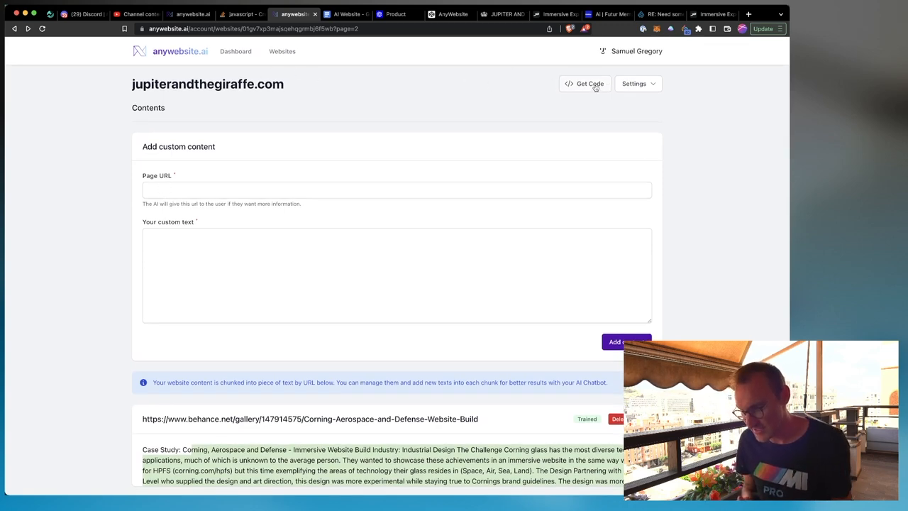
- Bring up the site's integration code, then return to the registered websites list
left_click(636, 83)
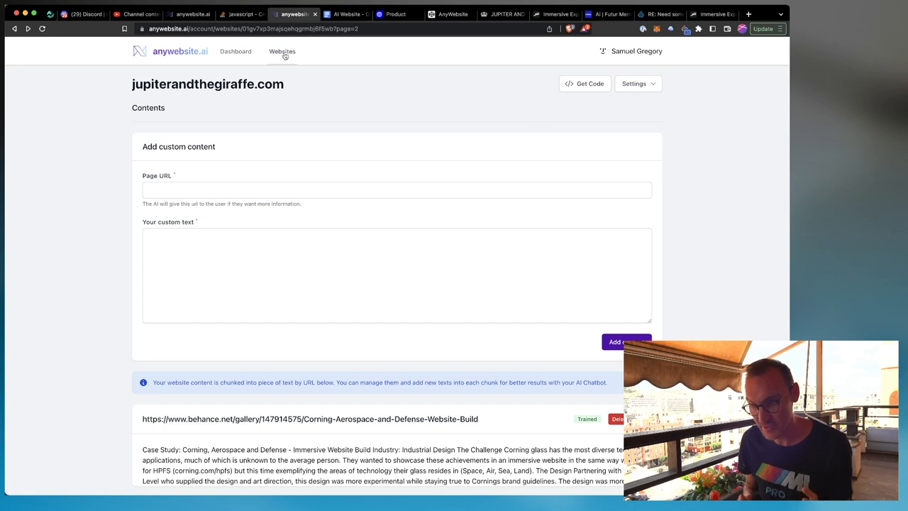
left_click(281, 51)
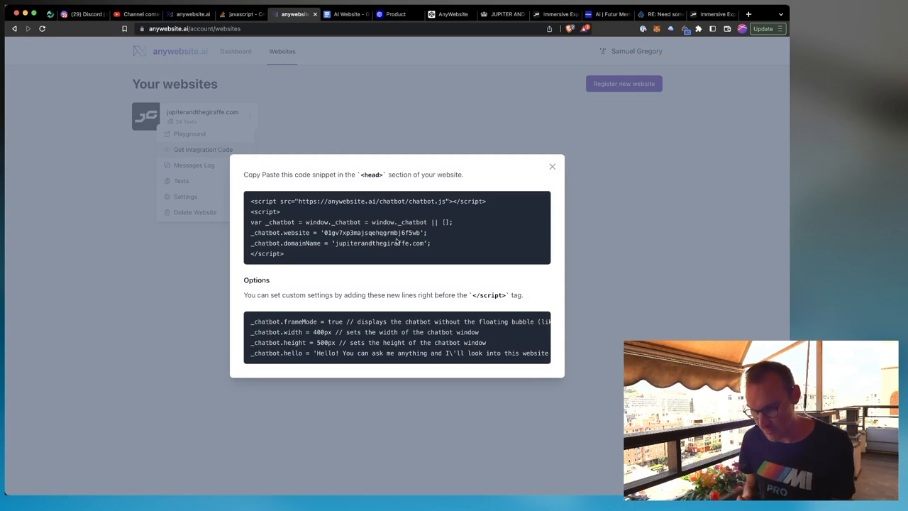
mouse_move(421, 333)
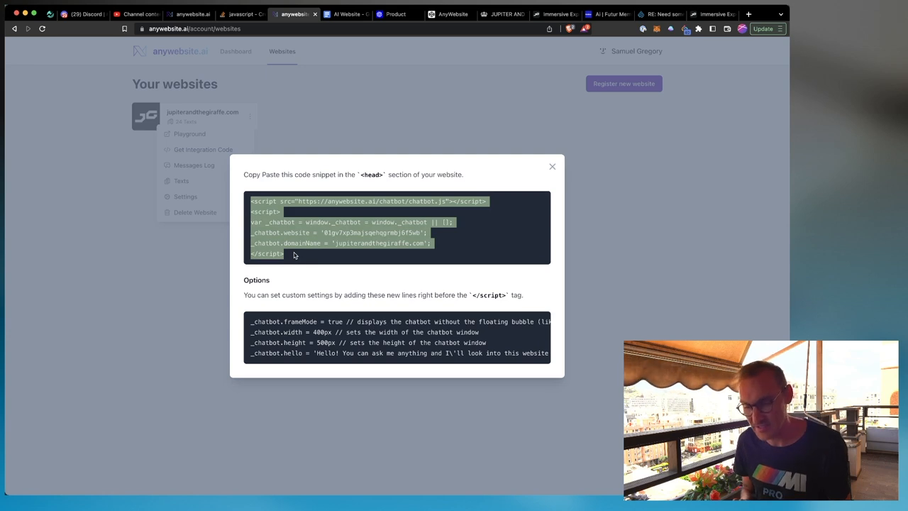
mouse_move(305, 259)
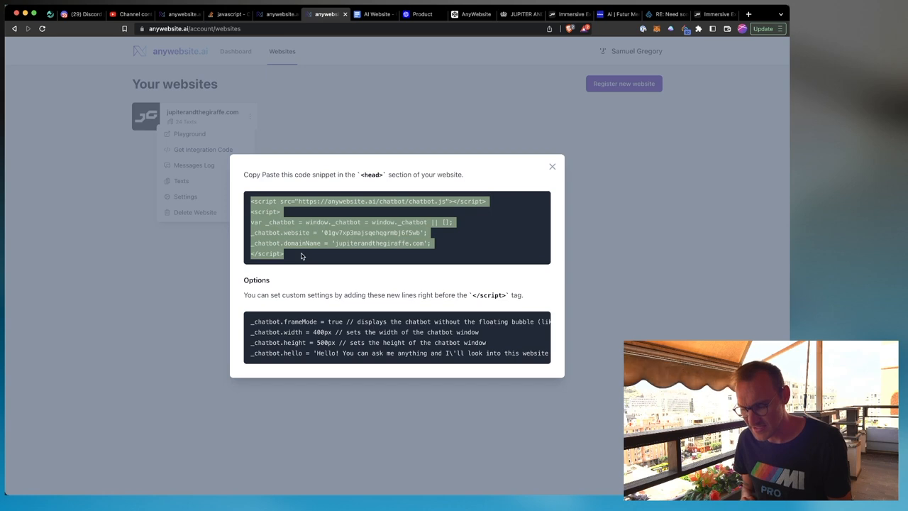
- Add '_chatbot.frameMode = true' to the CodePen embed script and view the Jupiter and the Giraffe site
left_click(471, 14)
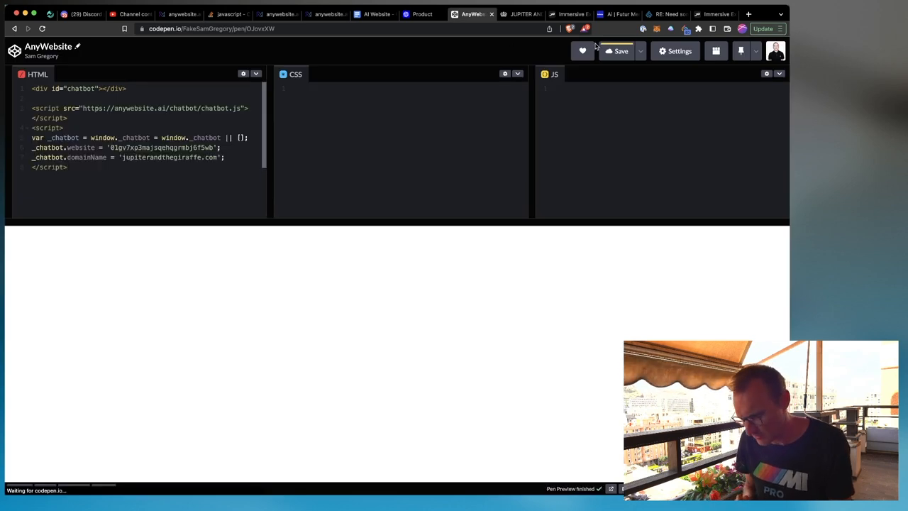
left_click(620, 50)
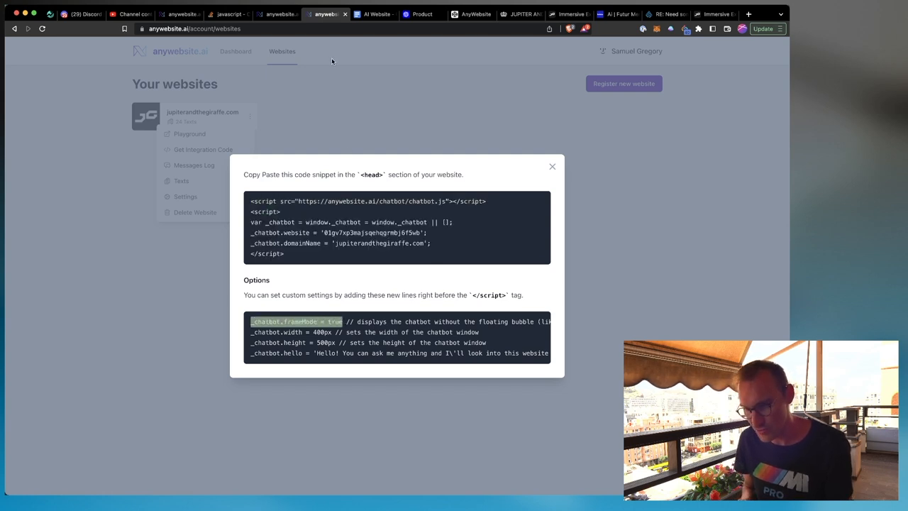
left_click(552, 166)
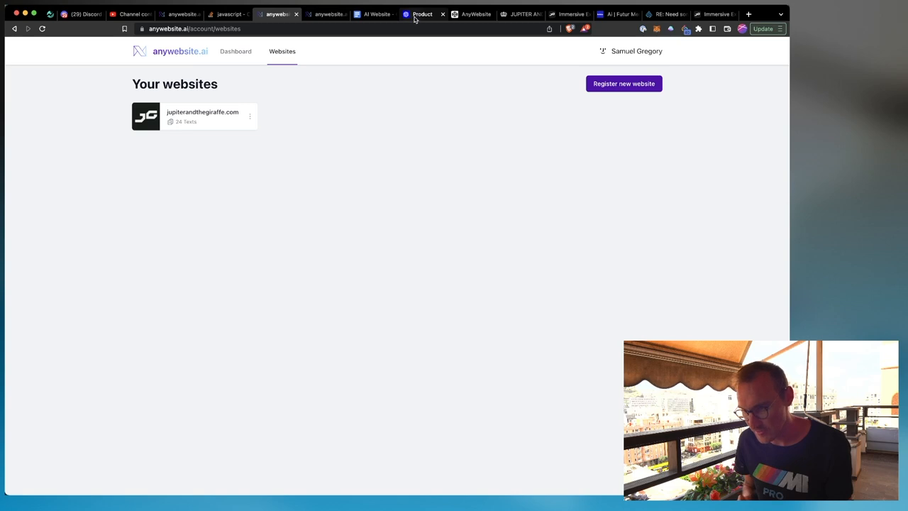
left_click(472, 14)
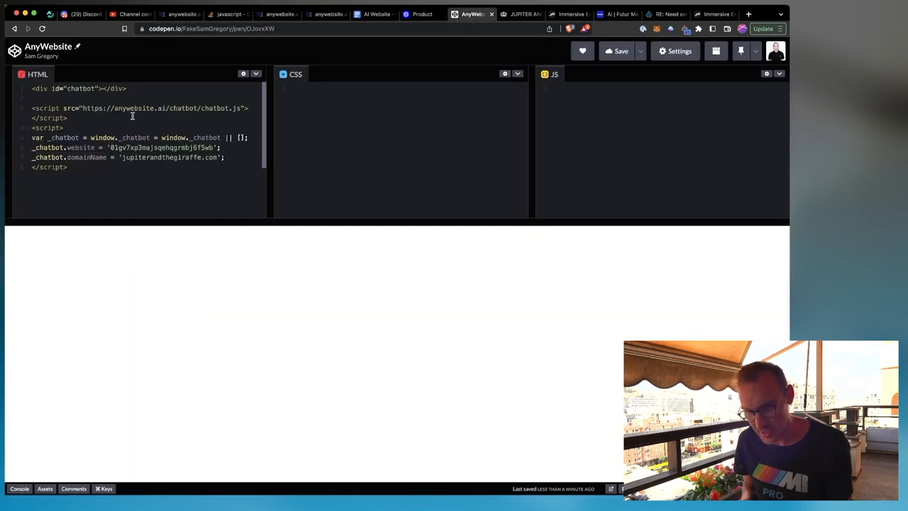
type("_chatbot.frameMode = true")
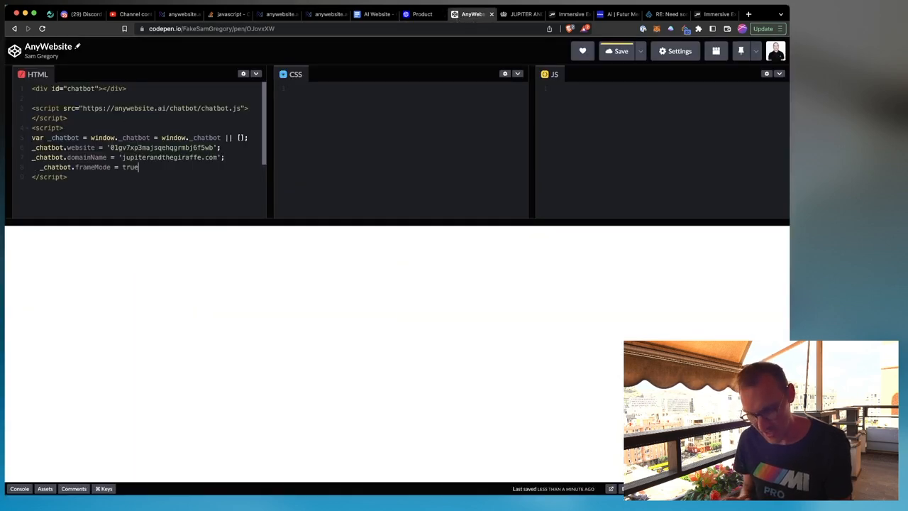
left_click(616, 51)
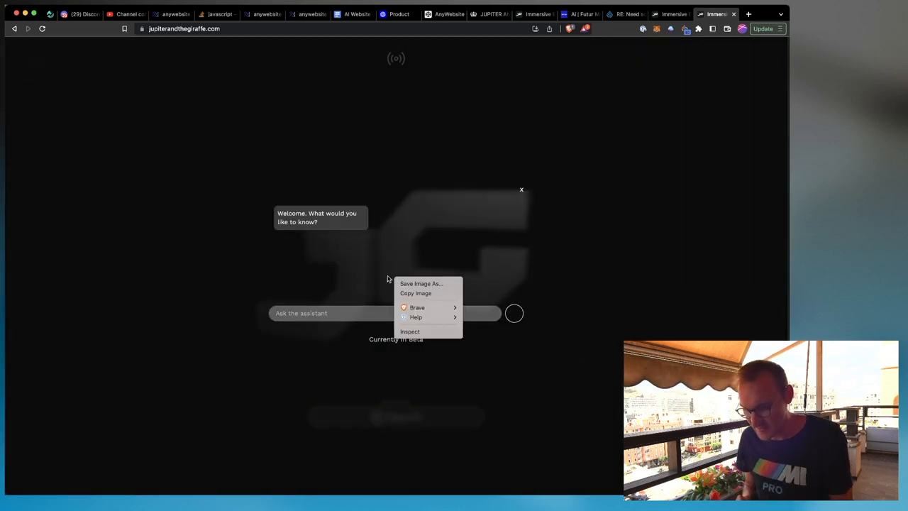
- Leave the Jupiter and the Giraffe site for the anywebsite.ai home page with its demo chatbot
left_click(410, 331)
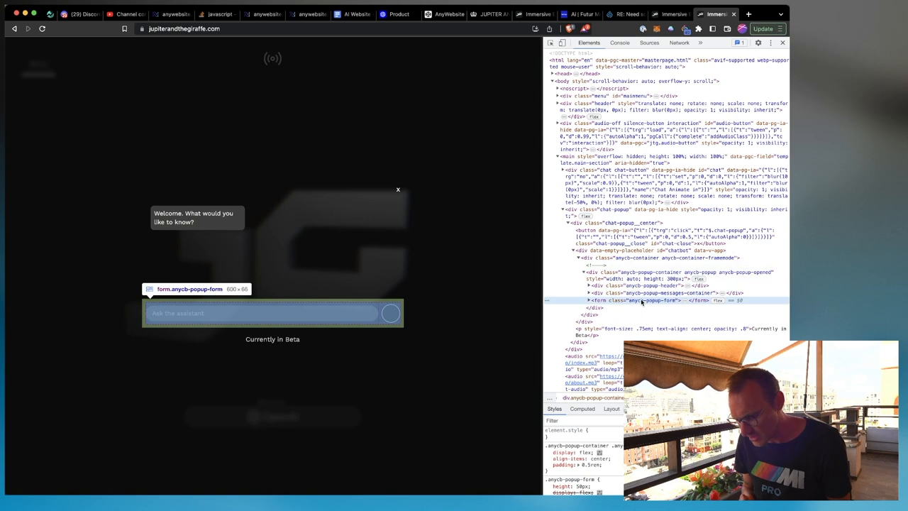
left_click(262, 14)
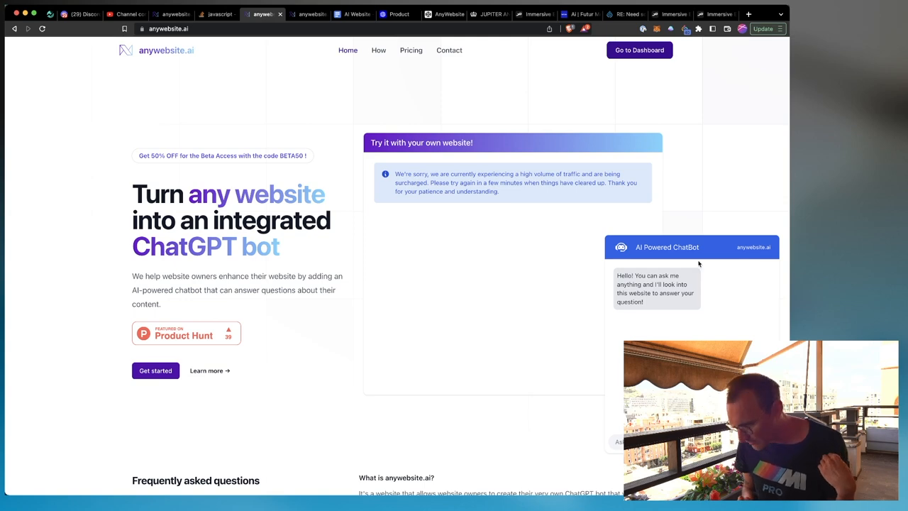
- Inspect the demo chatbot header to read its anycb-popup-header class name
right_click(699, 263)
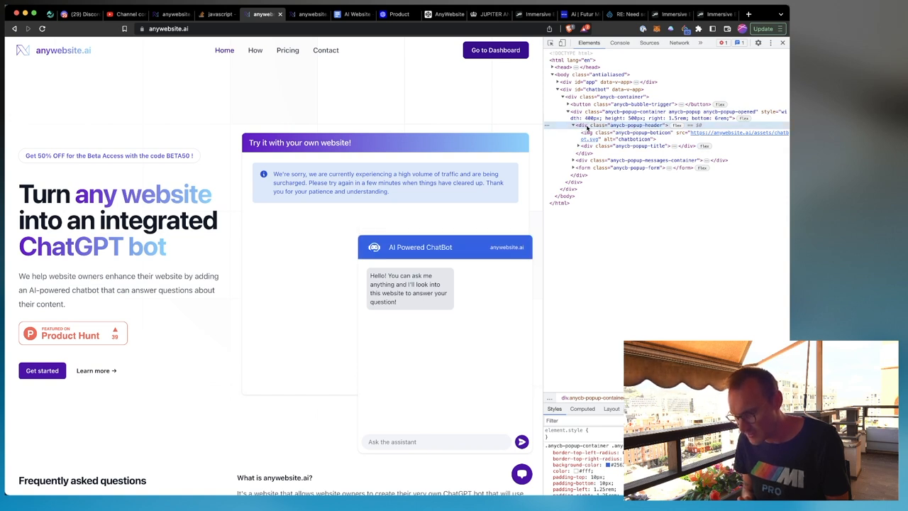
mouse_move(639, 124)
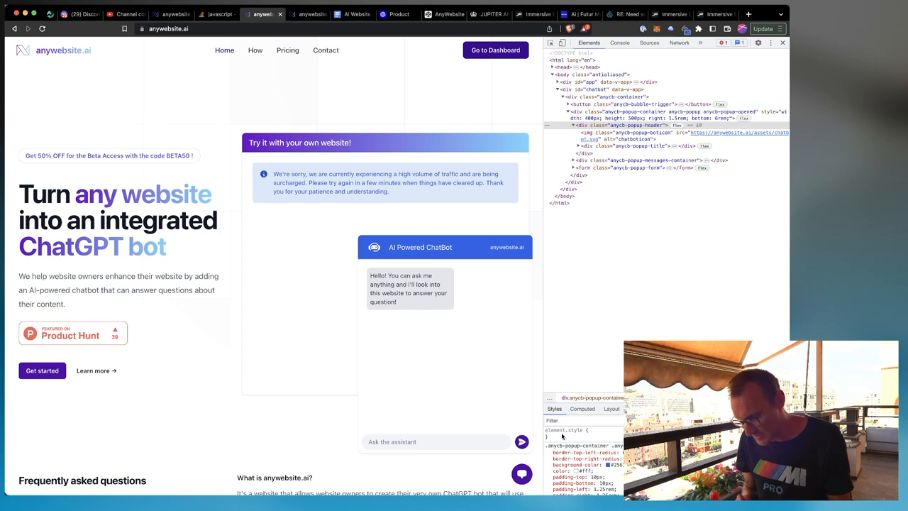
- Hide the chatbot header with display: none on .anycb-popup-header in the CodePen CSS
left_click(443, 14)
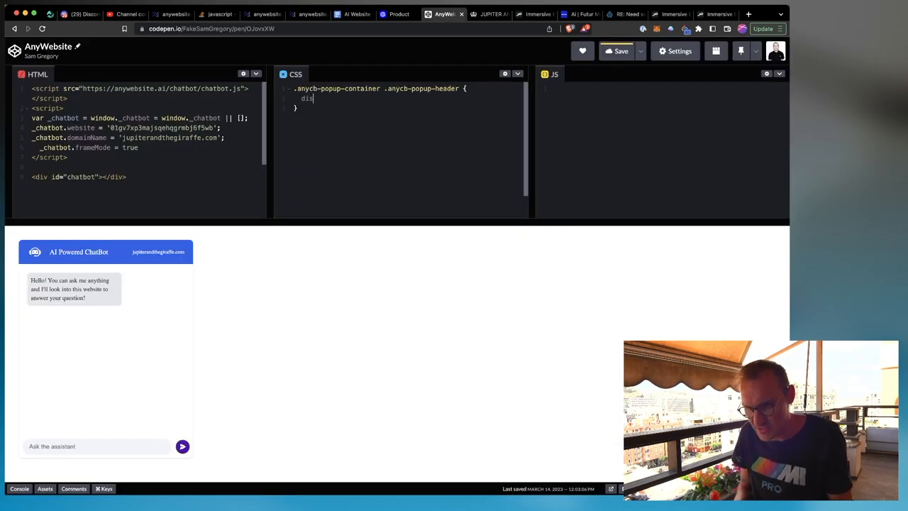
type("play: none;")
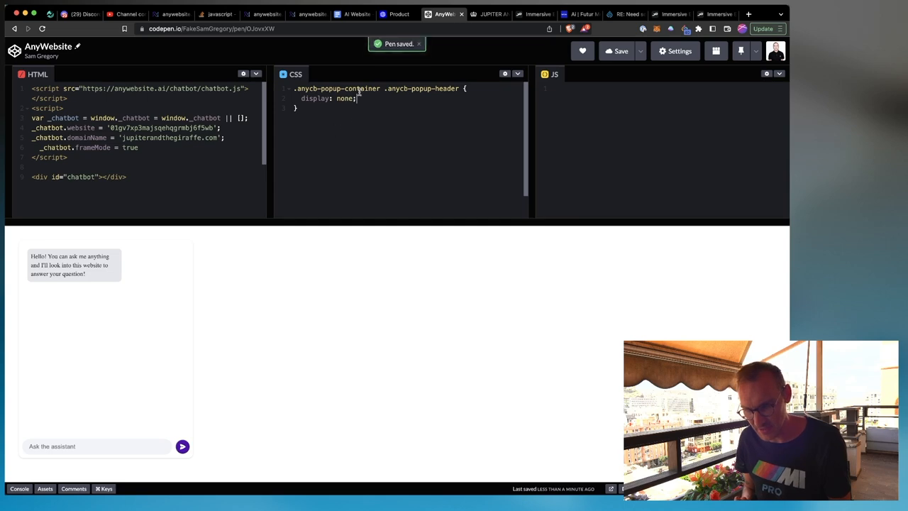
- Give .anycb-popup-container a green background-color after checking its styles on anywebsite.ai
left_click(263, 13)
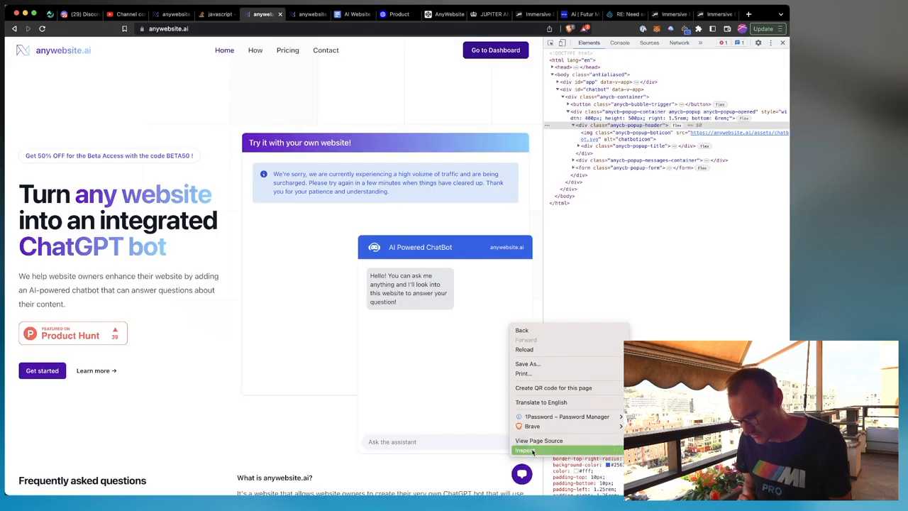
left_click(524, 449)
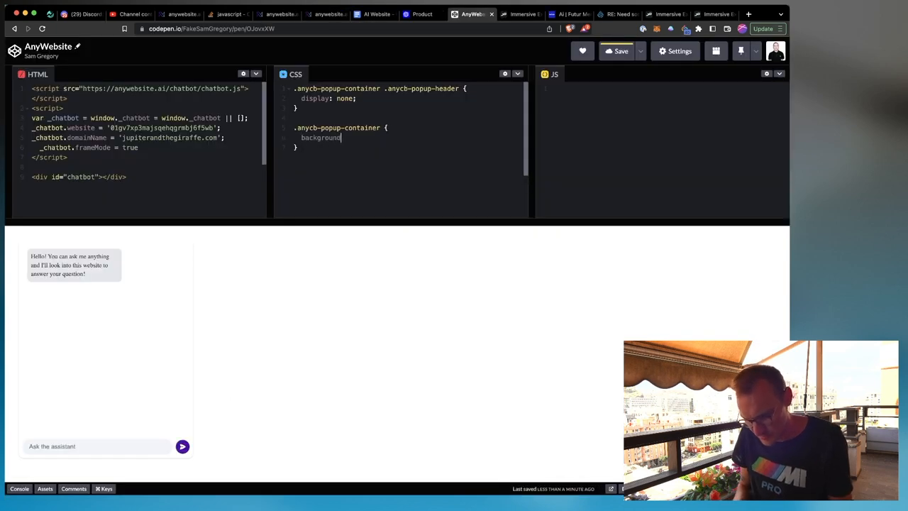
type("-color: gr")
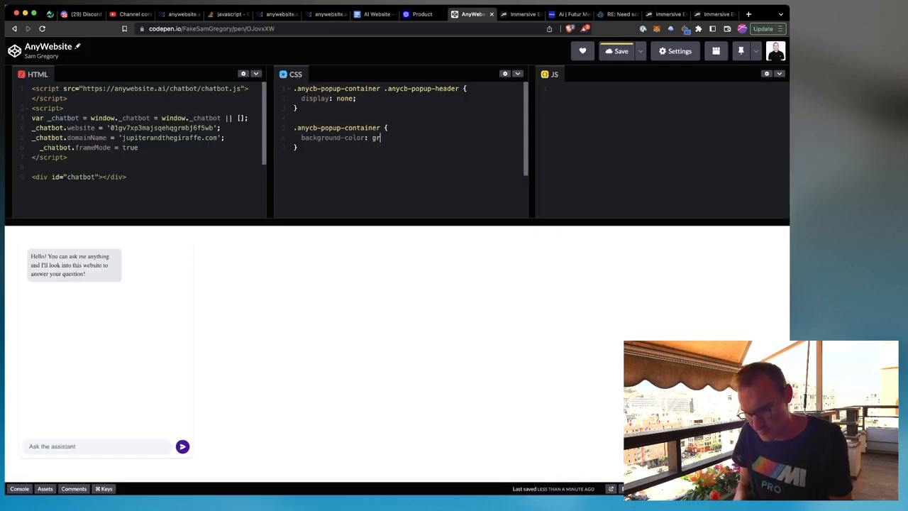
type("een;")
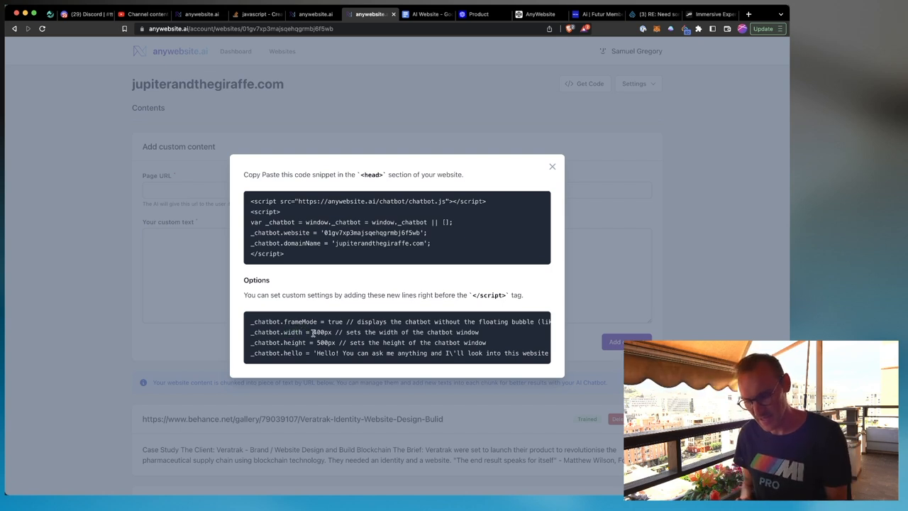
- Read the frame mode and size options in the Get Code snippet before viewing the localhost site
double_click(320, 332)
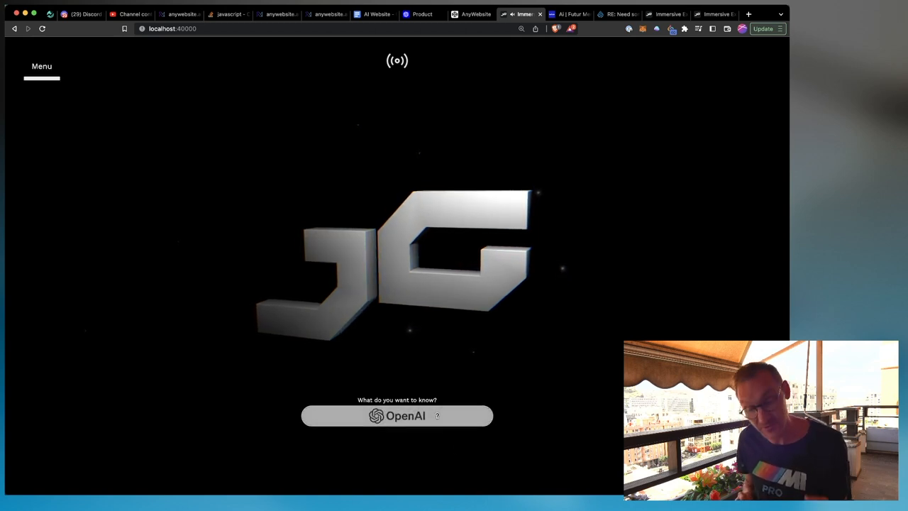
- Try the local site's question prompt, then show jupiterandthegiraffe.com's options on anywebsite.ai
left_click(396, 415)
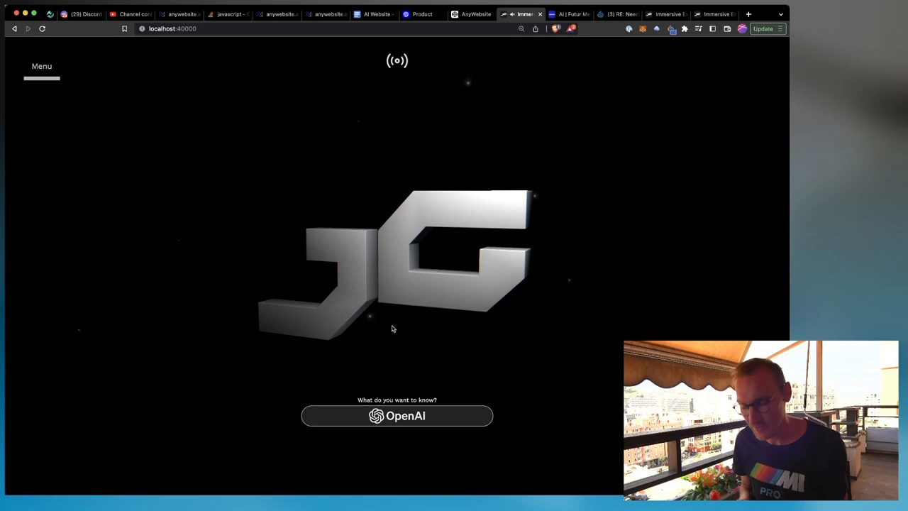
left_click(397, 415)
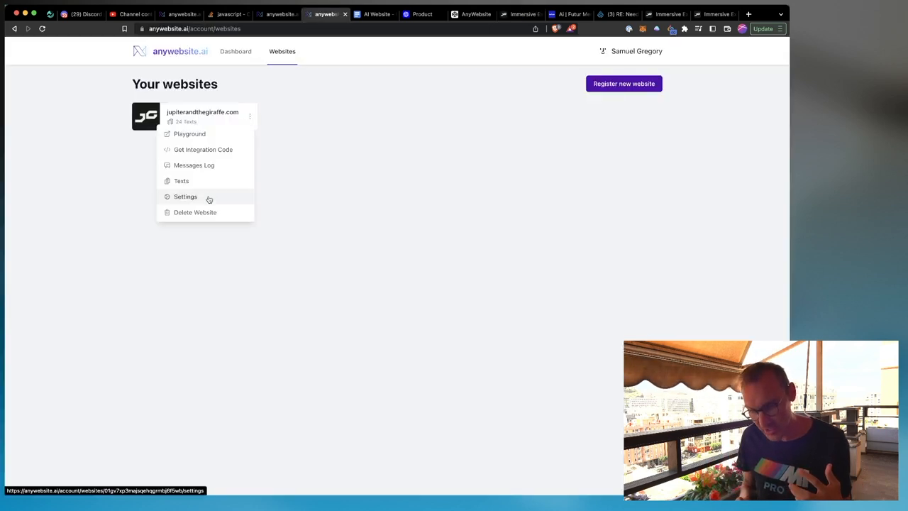
- Set the bot's Narrative to 'Talk in first person' and its Personality to 'witty, accurate'
left_click(185, 196)
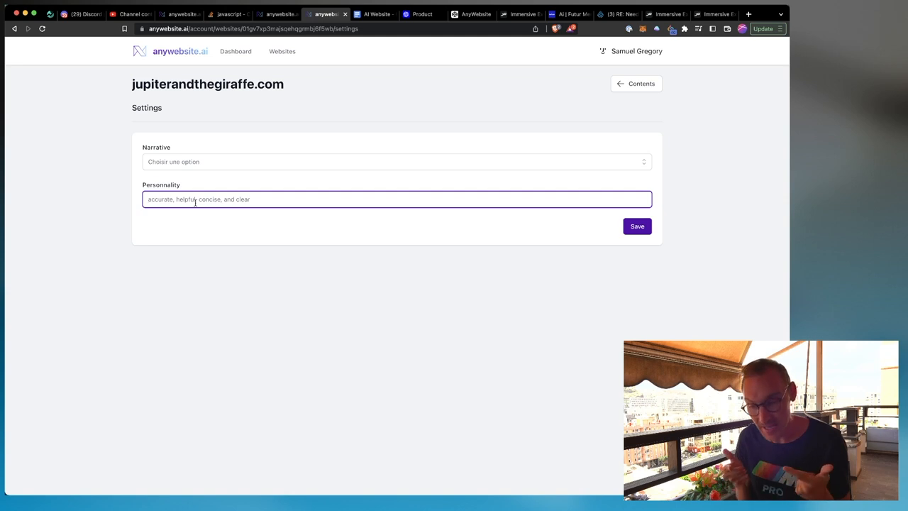
left_click(396, 161)
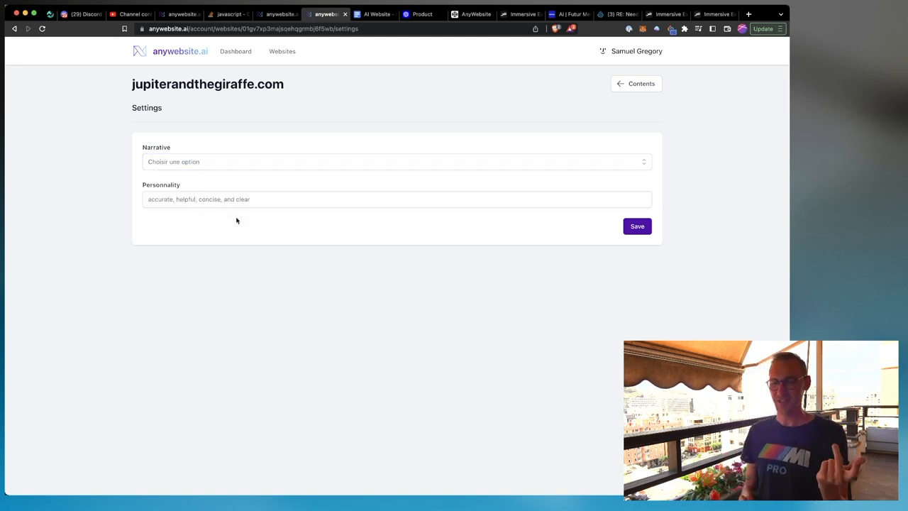
left_click(396, 161)
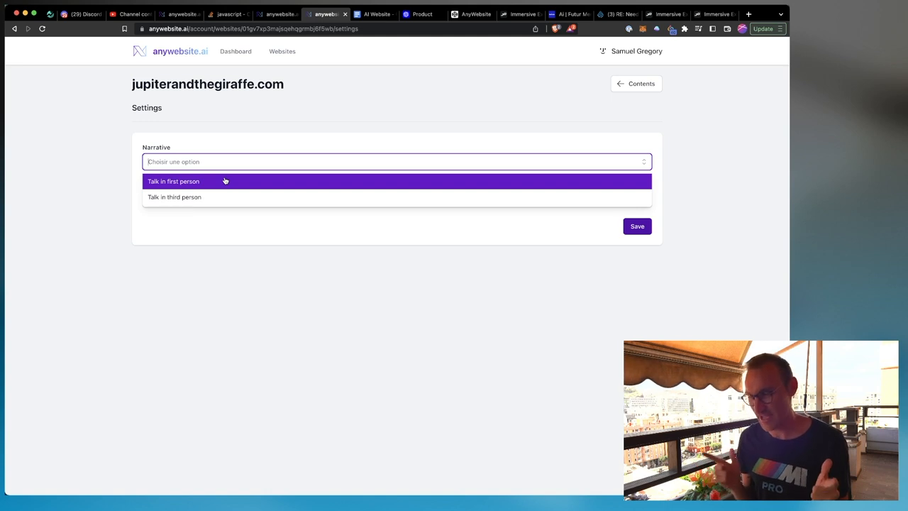
mouse_move(197, 162)
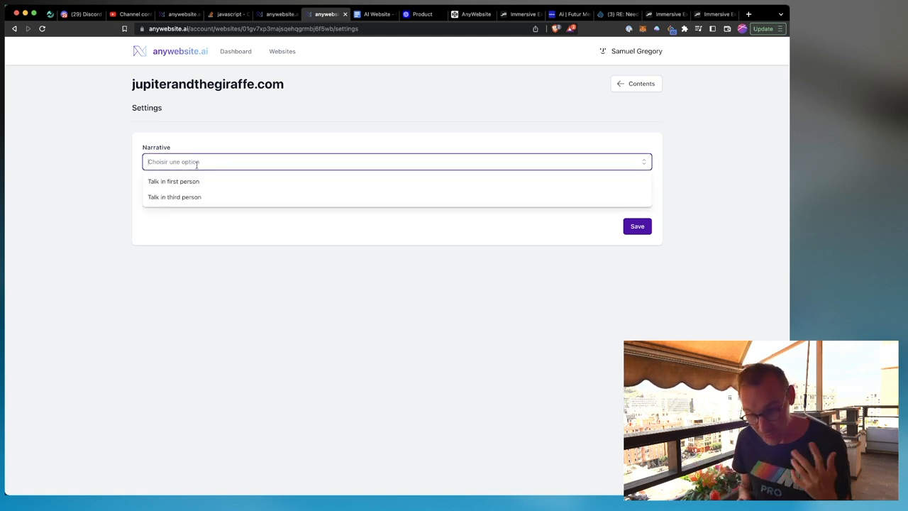
left_click(173, 181)
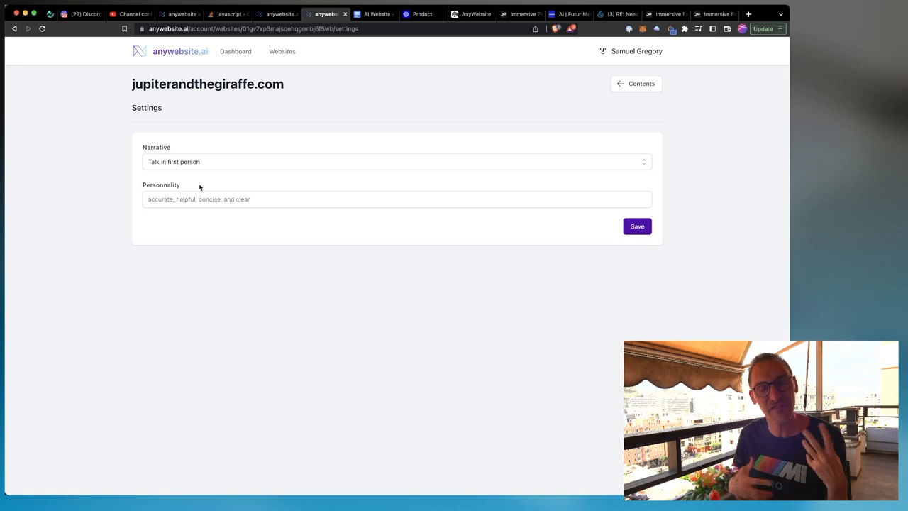
left_click(396, 199)
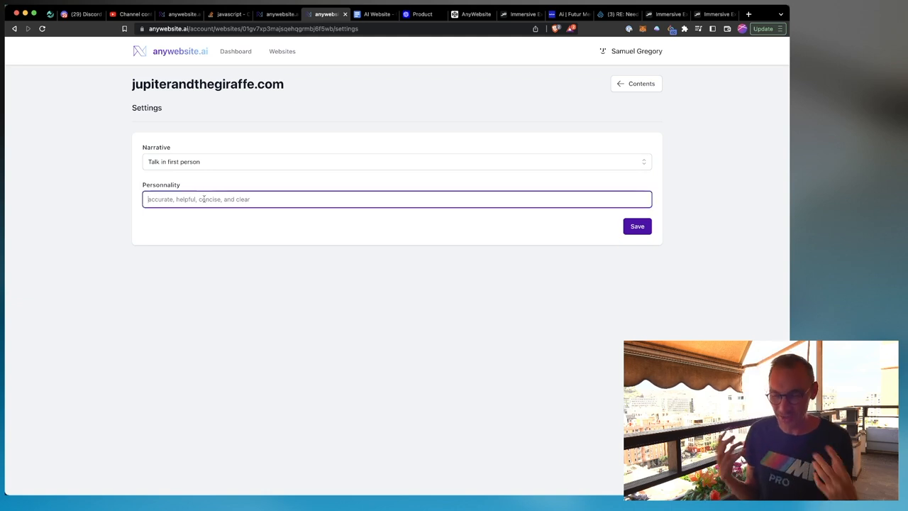
type("witty, accurate,")
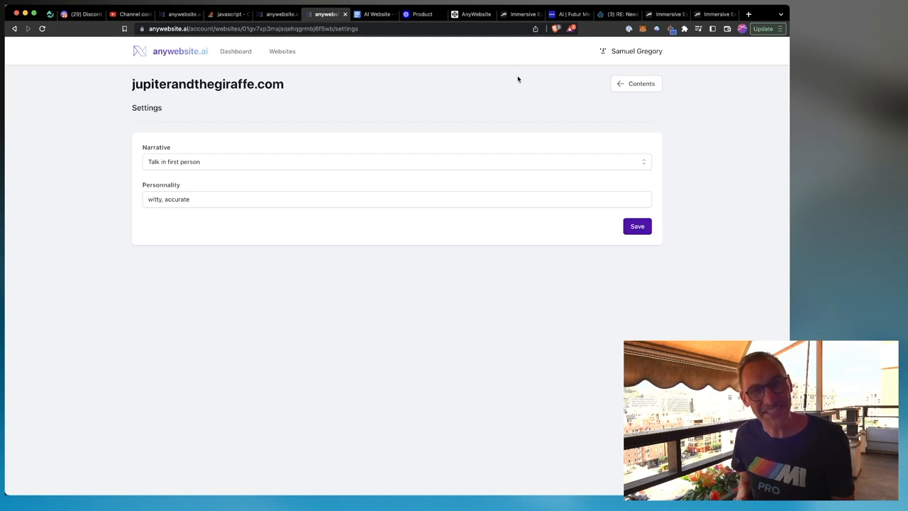
mouse_move(200, 64)
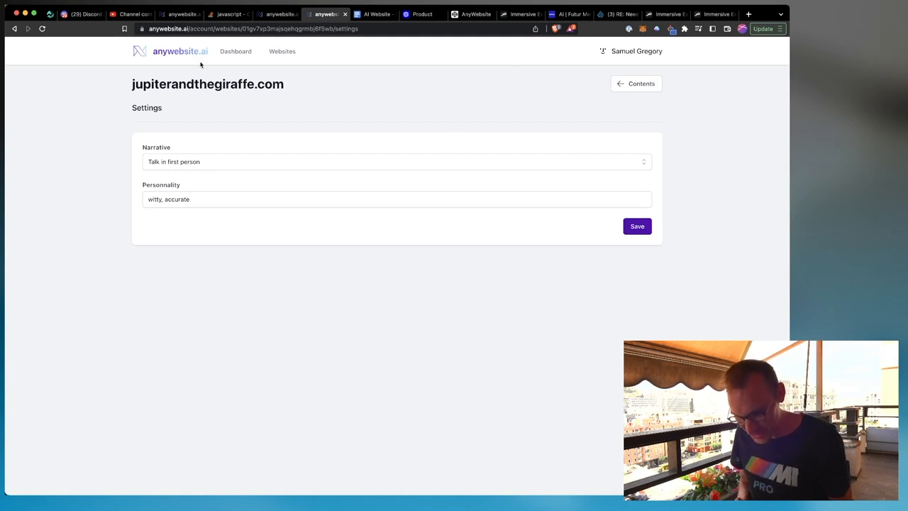
mouse_move(250, 131)
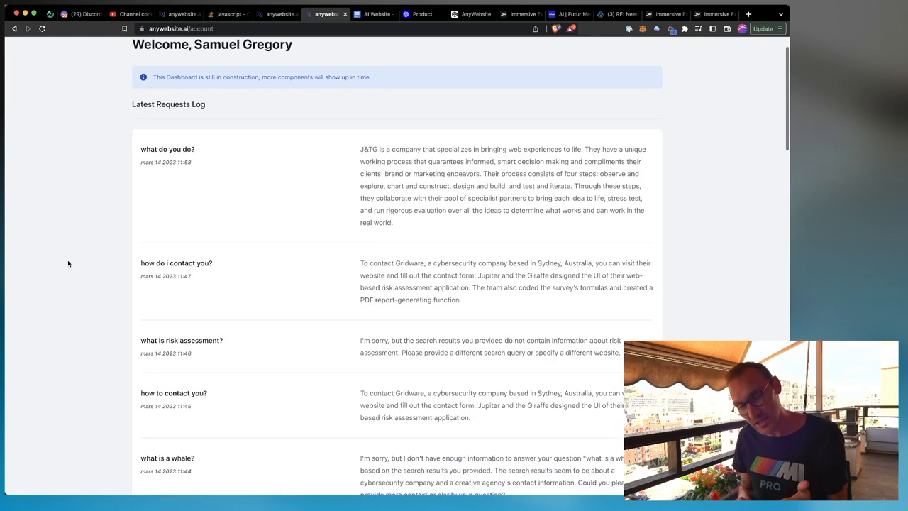
- Scroll the dashboard toward the jupiterandthegiraffe.com content entry to edit its text
scroll("down", 3)
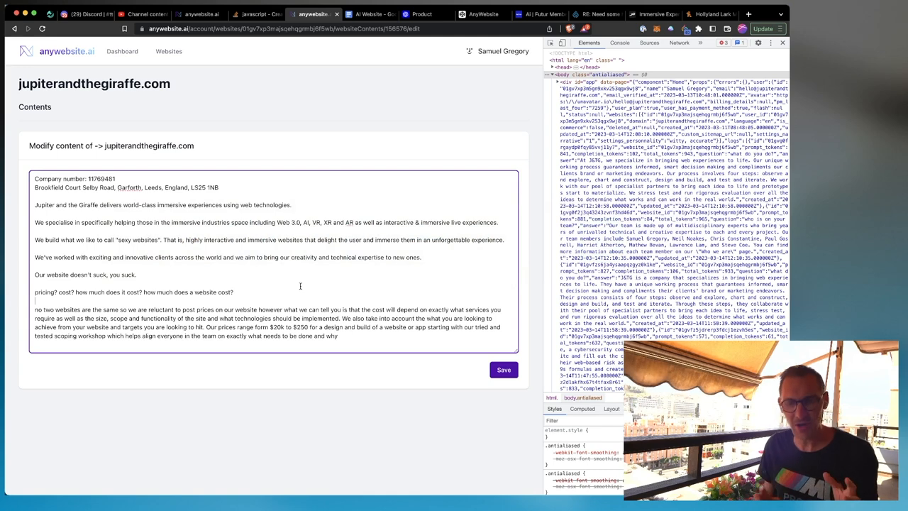
mouse_move(85, 115)
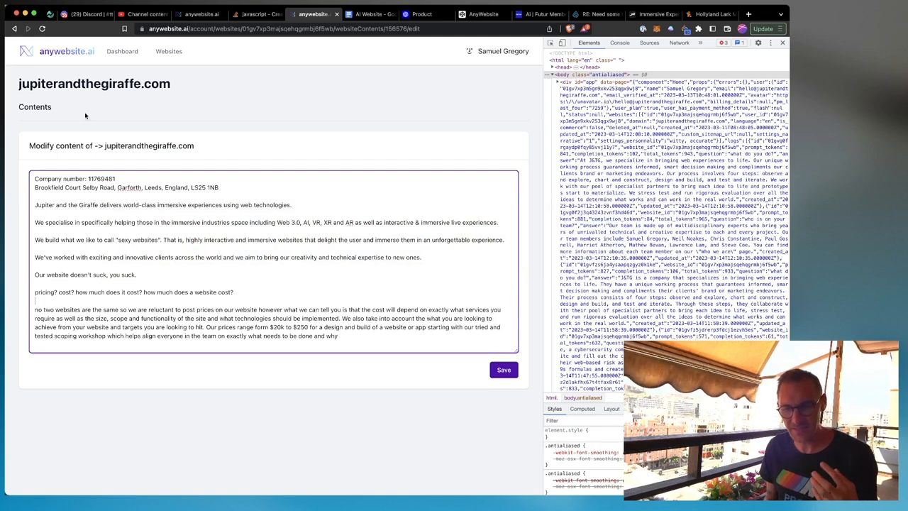